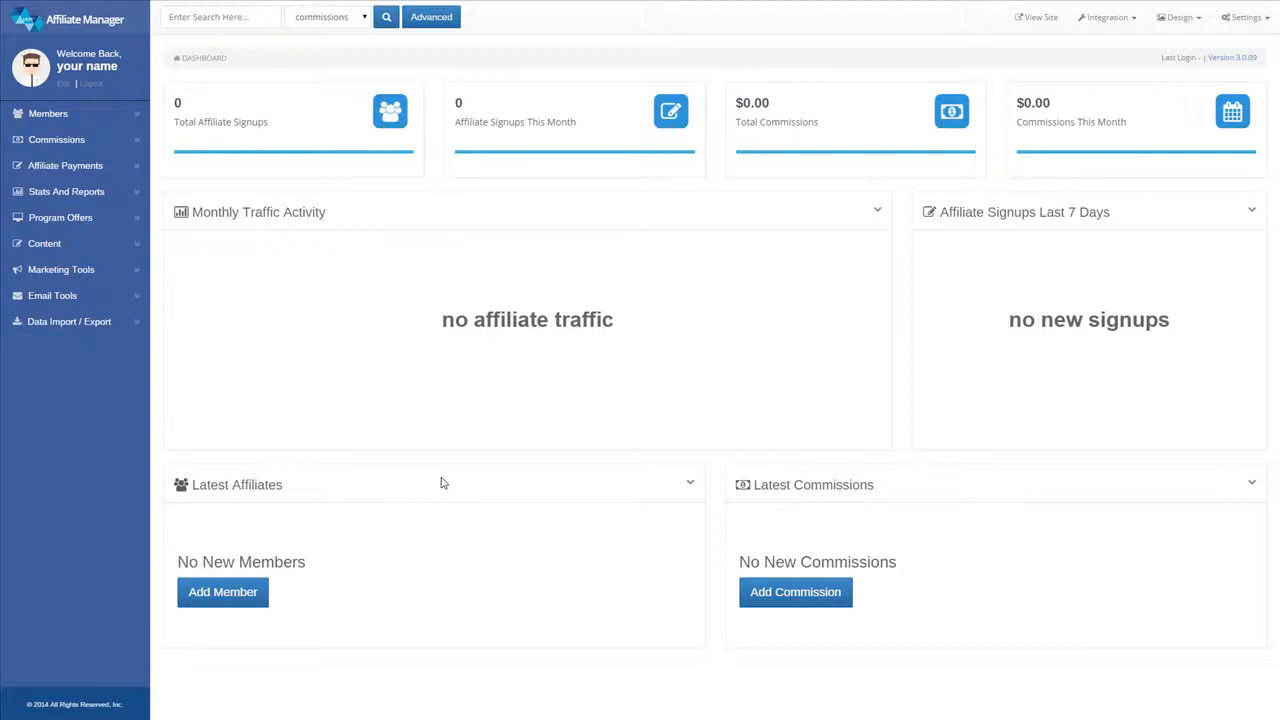
Step: Show the Manage Tier Groups list under Members, currently one group with zero members
{"action": "left_click", "coordinate": [48, 112]}
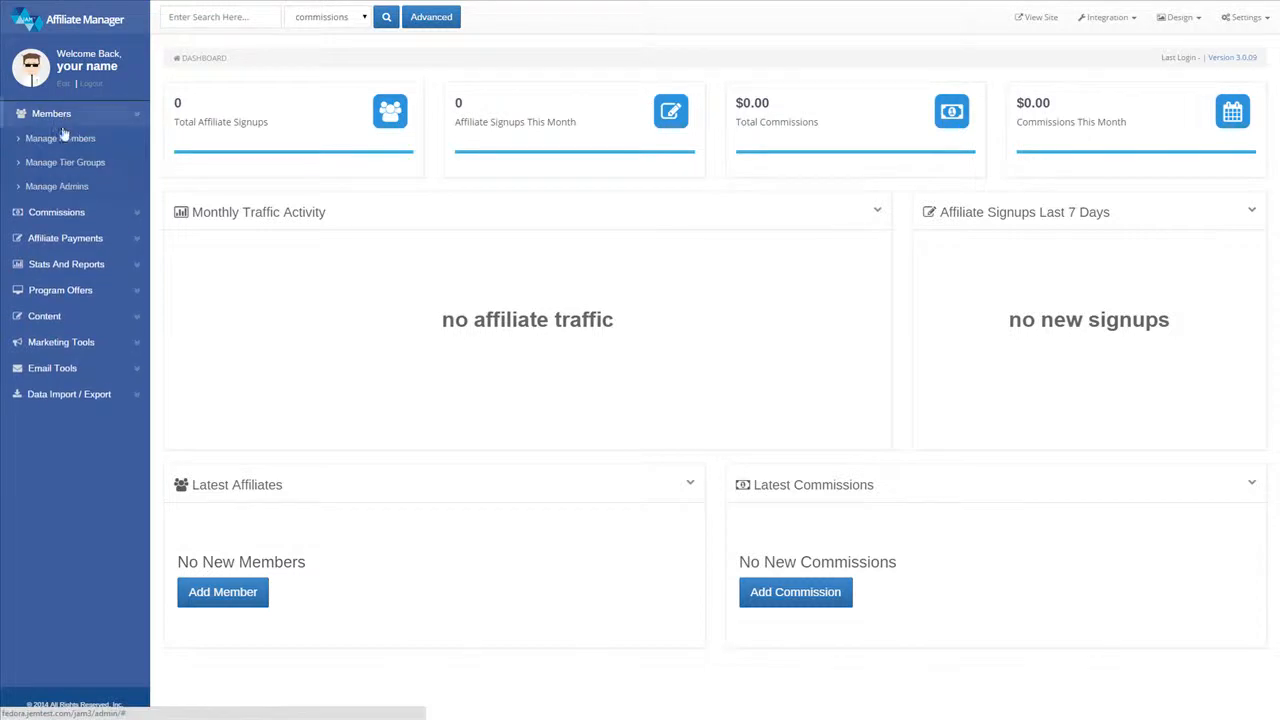
{"action": "left_click", "coordinate": [64, 162]}
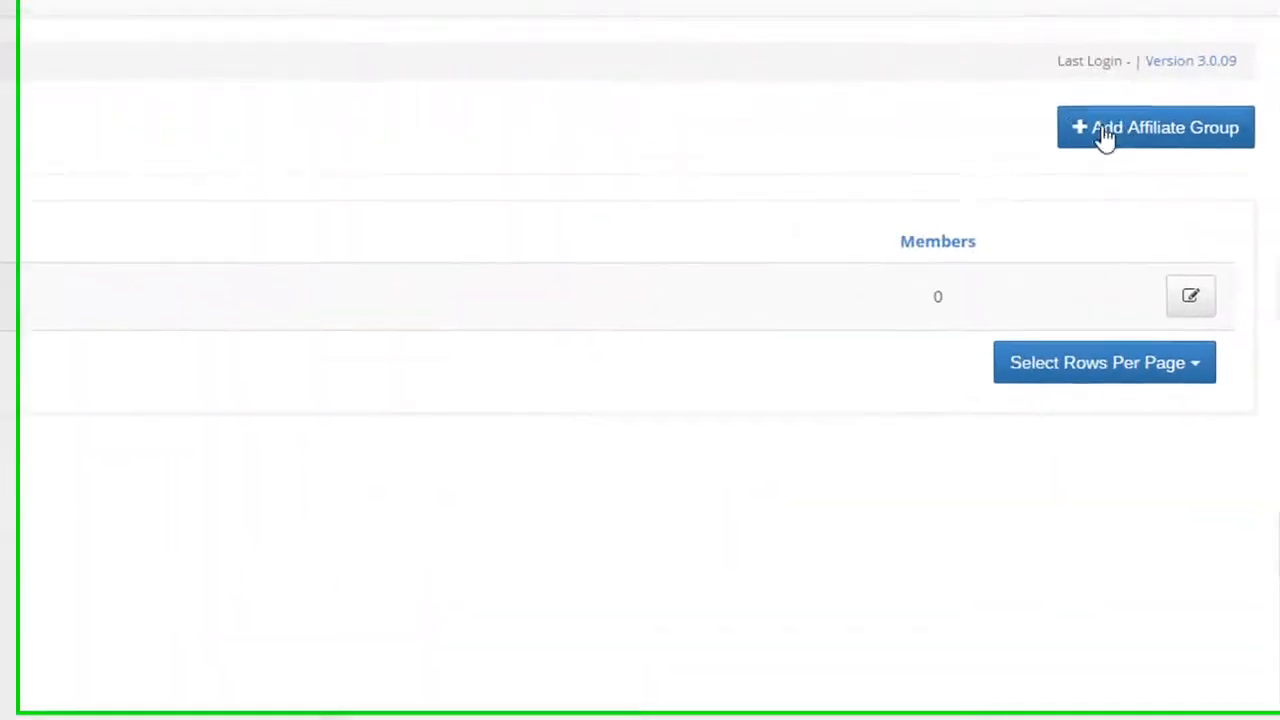
Step: Begin a new affiliate group named 'silver members', code 'silver', description 'silver members group'
{"action": "left_click", "coordinate": [1156, 128]}
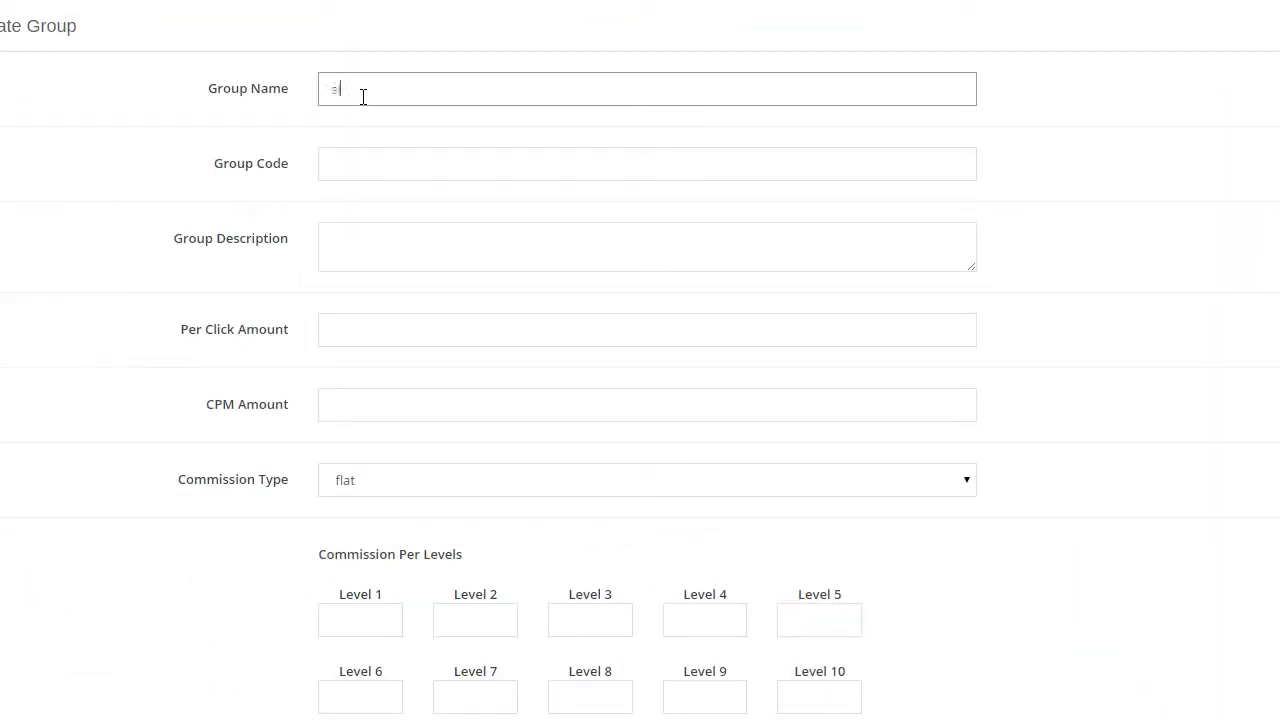
{"action": "type", "text": "silver-me"}
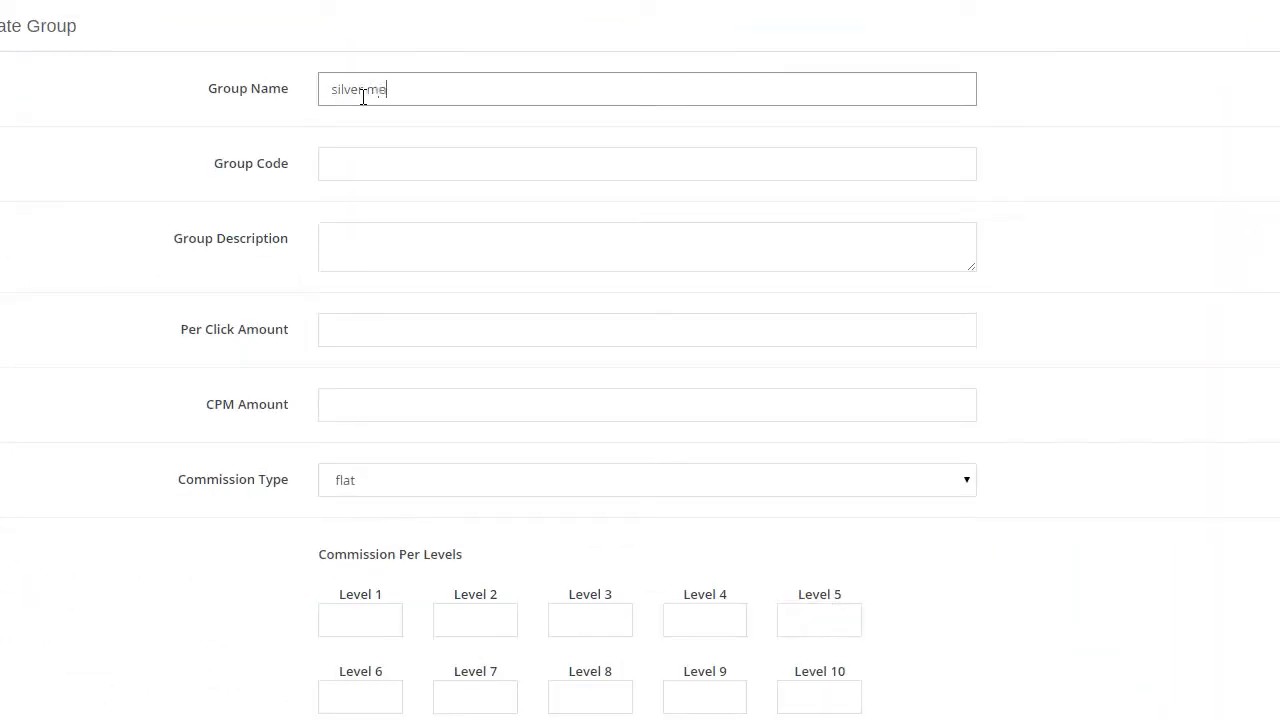
{"action": "type", "text": "silv"}
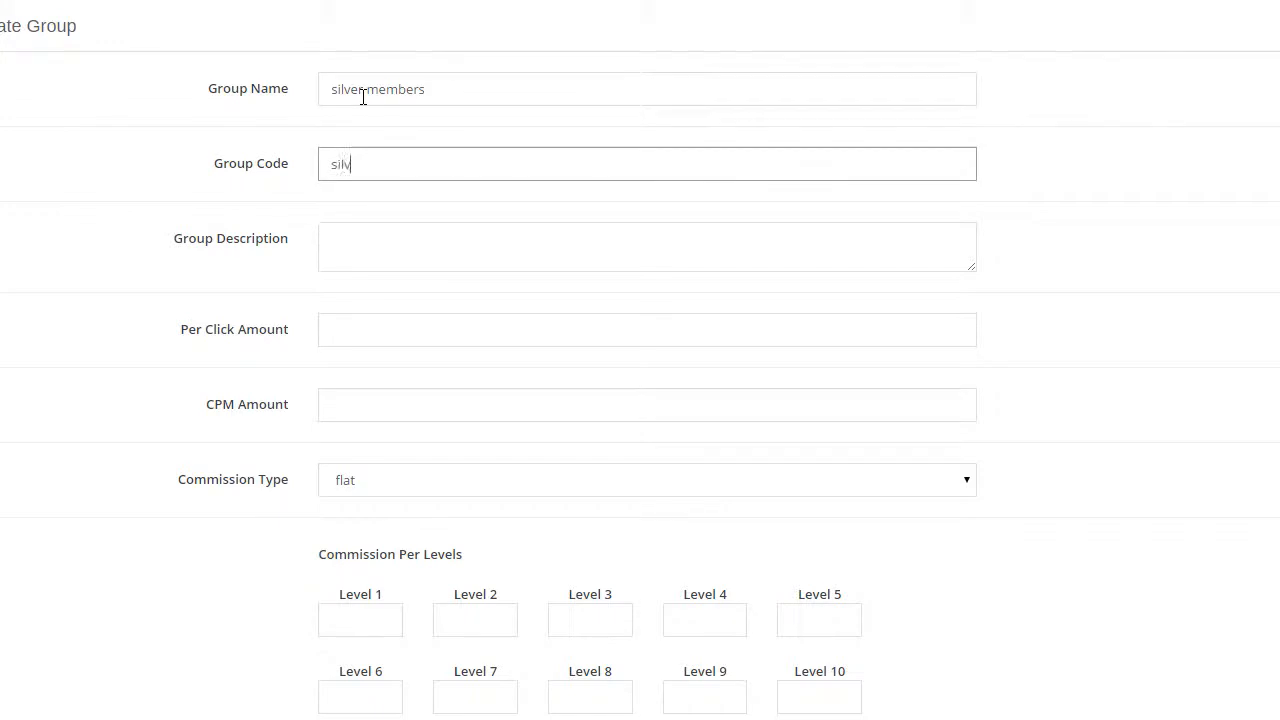
{"action": "type", "text": "s"}
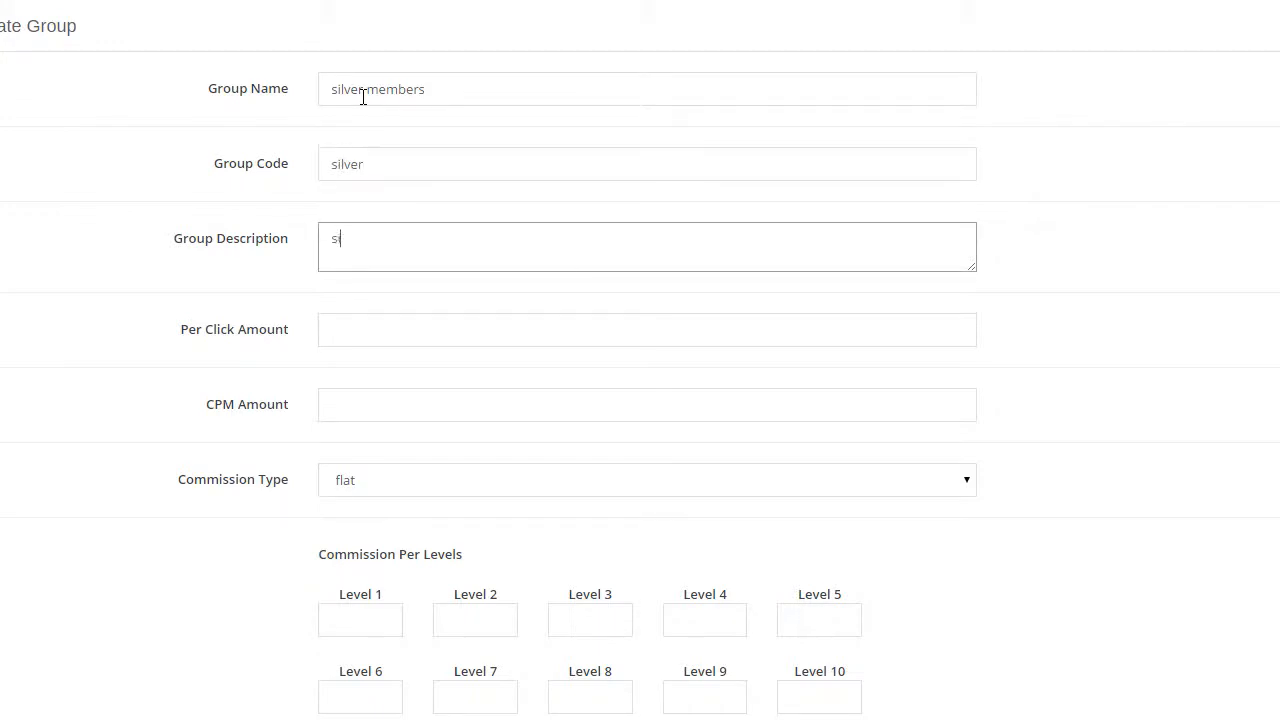
{"action": "type", "text": "ilver mm"}
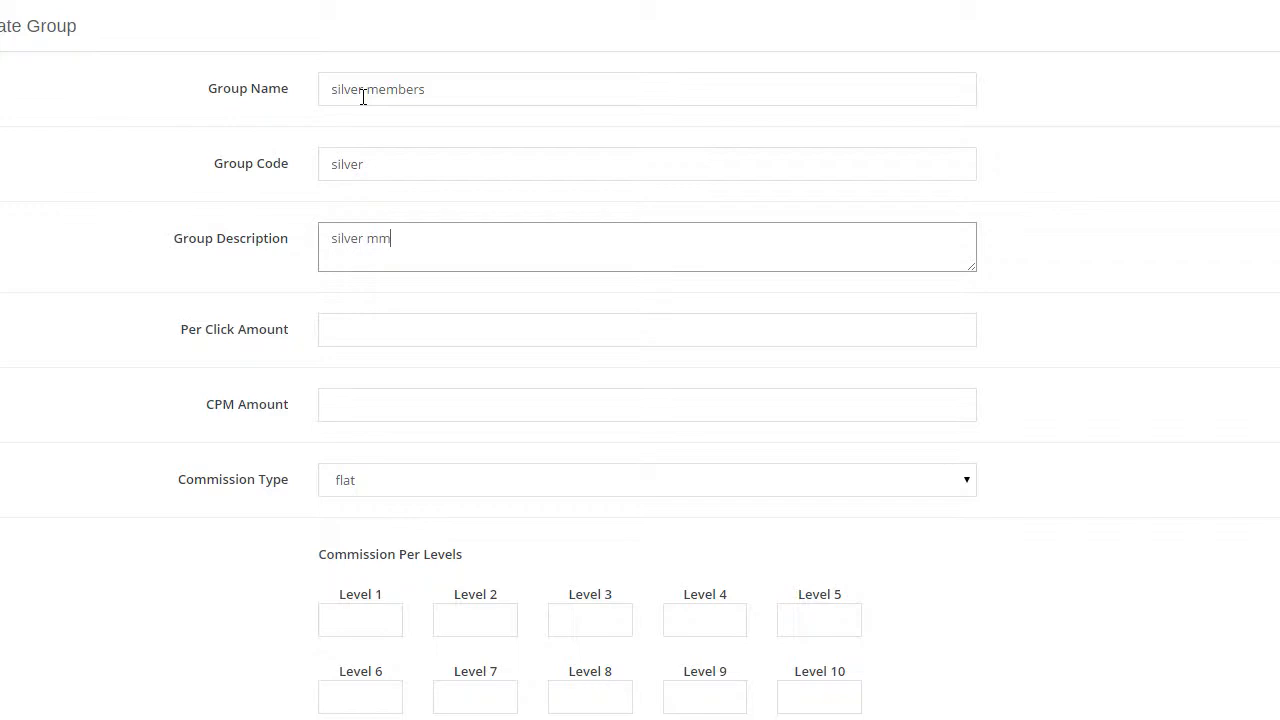
{"action": "type", "text": "silver members group"}
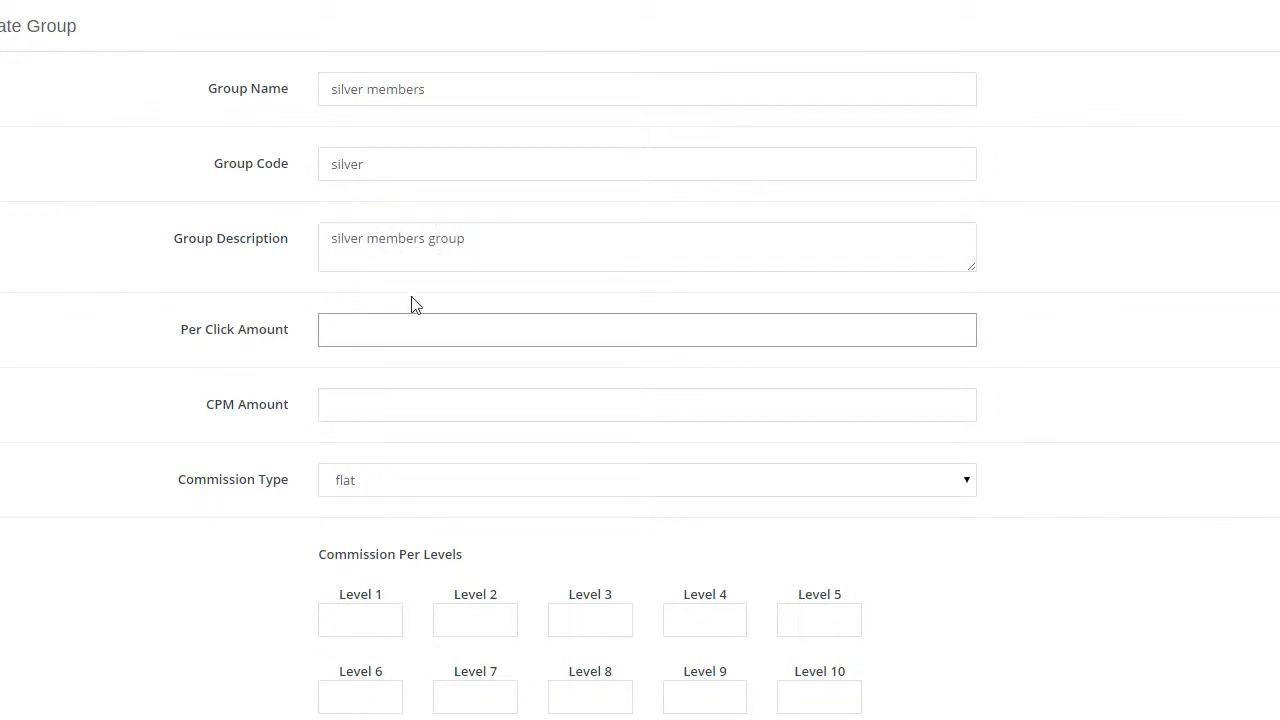
Step: Enter a Per Click amount of 0.01 and a CPM amount of 1.0
{"action": "type", "text": "0.01"}
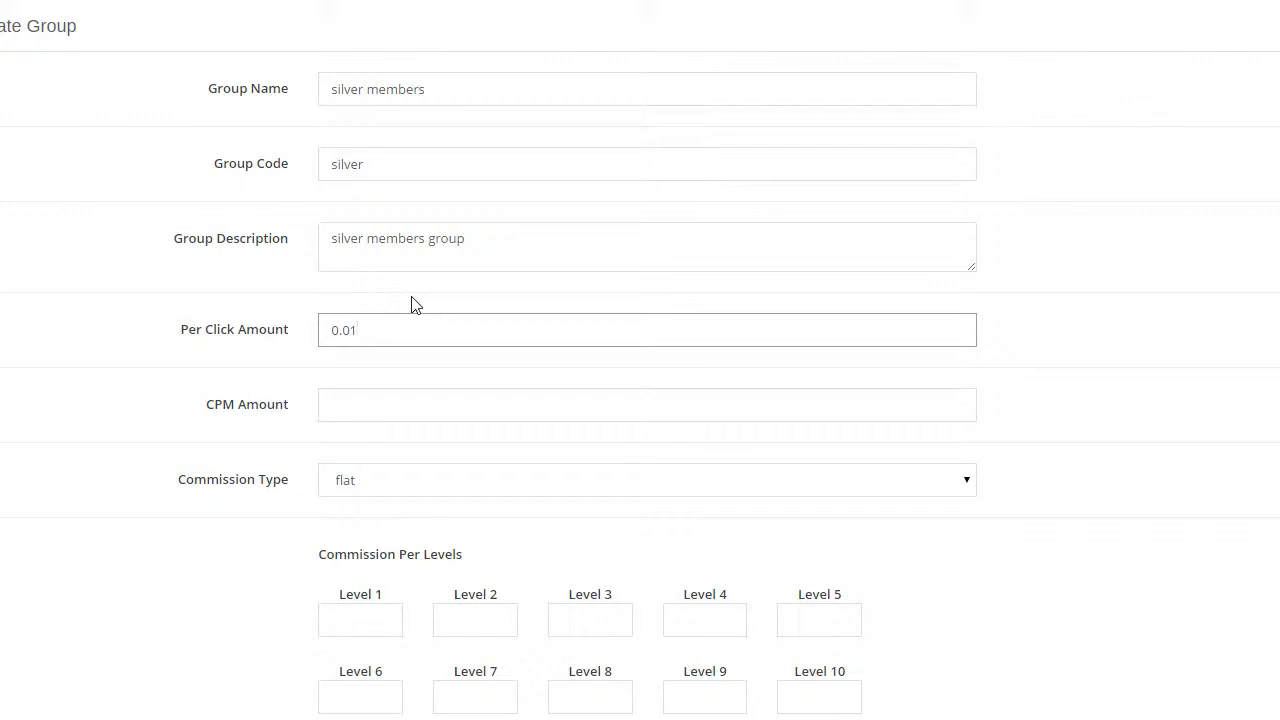
{"action": "left_click", "coordinate": [648, 404]}
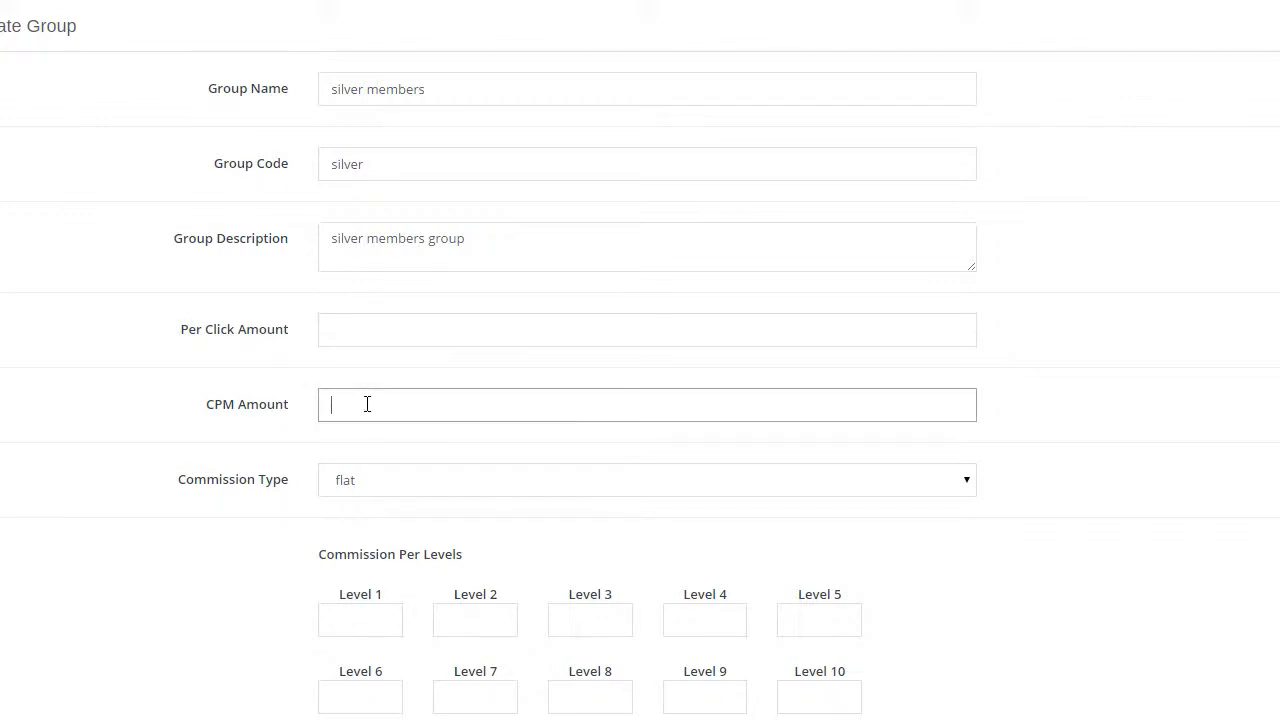
{"action": "type", "text": "1.0"}
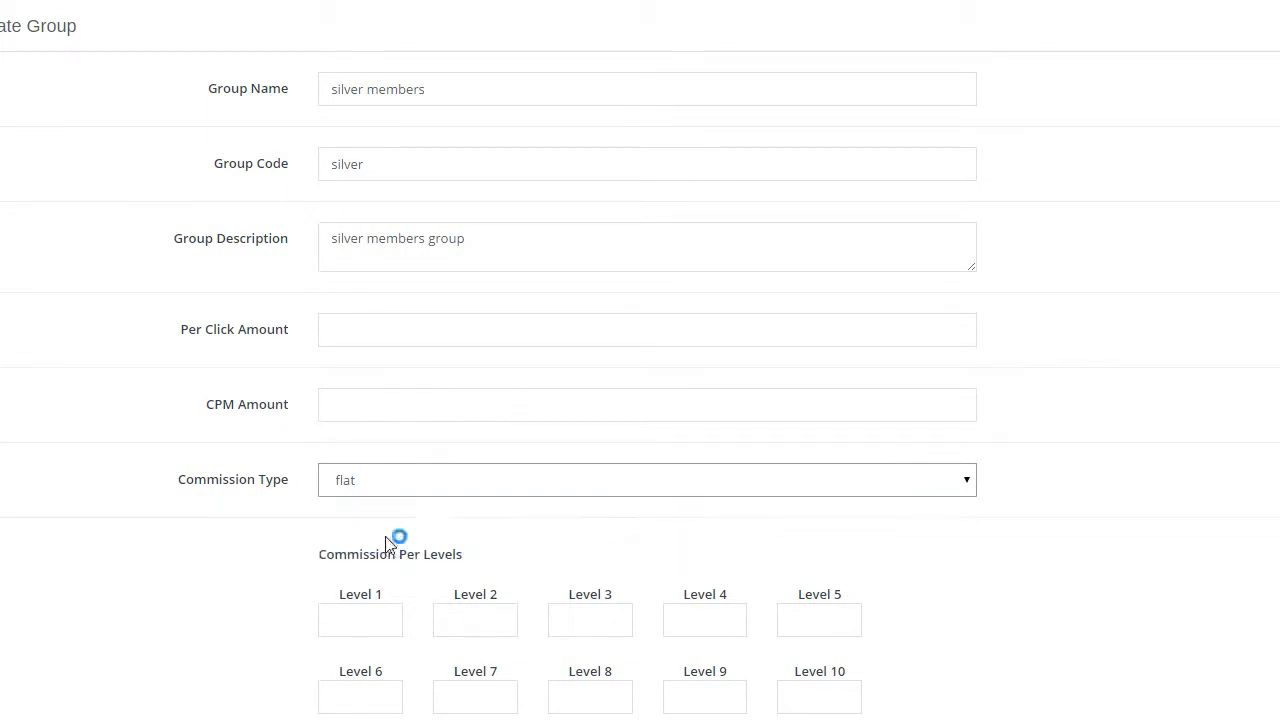
Step: Set percent commissions of 0.15, 0.10, 0.05, 0.01 and 0.01 for levels 1–5
{"action": "left_click", "coordinate": [648, 480]}
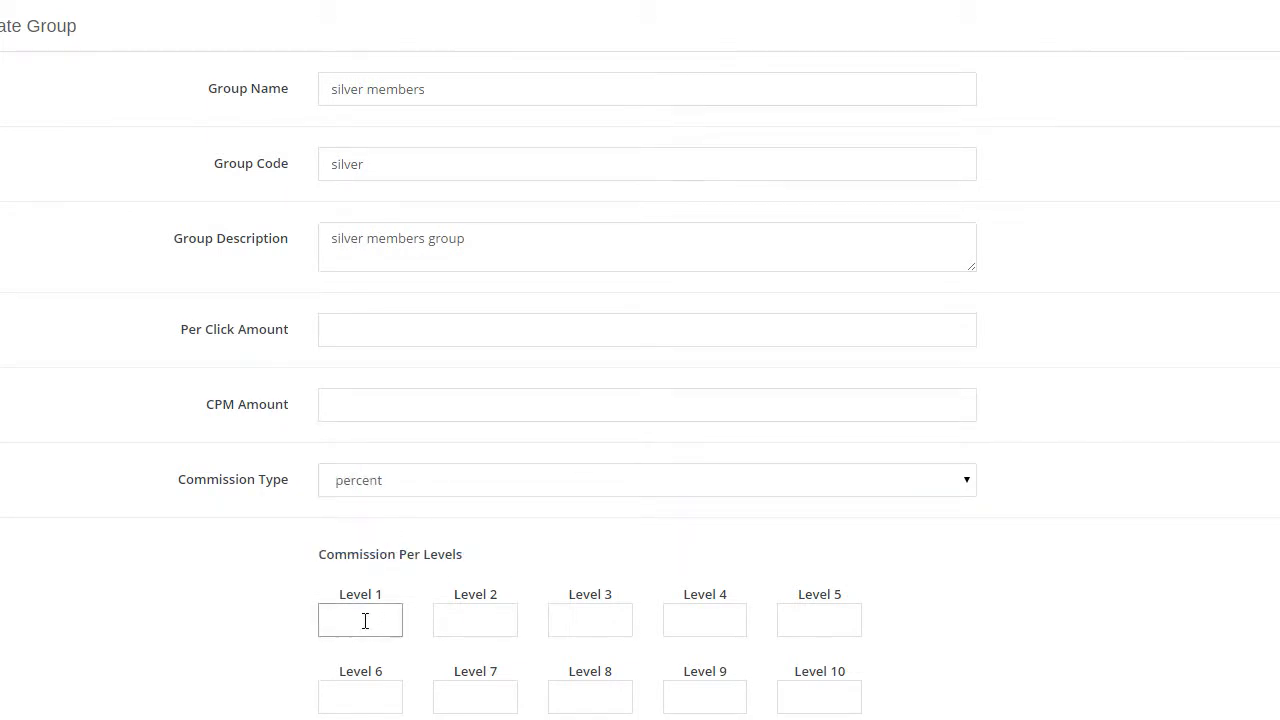
{"action": "type", "text": "0.15"}
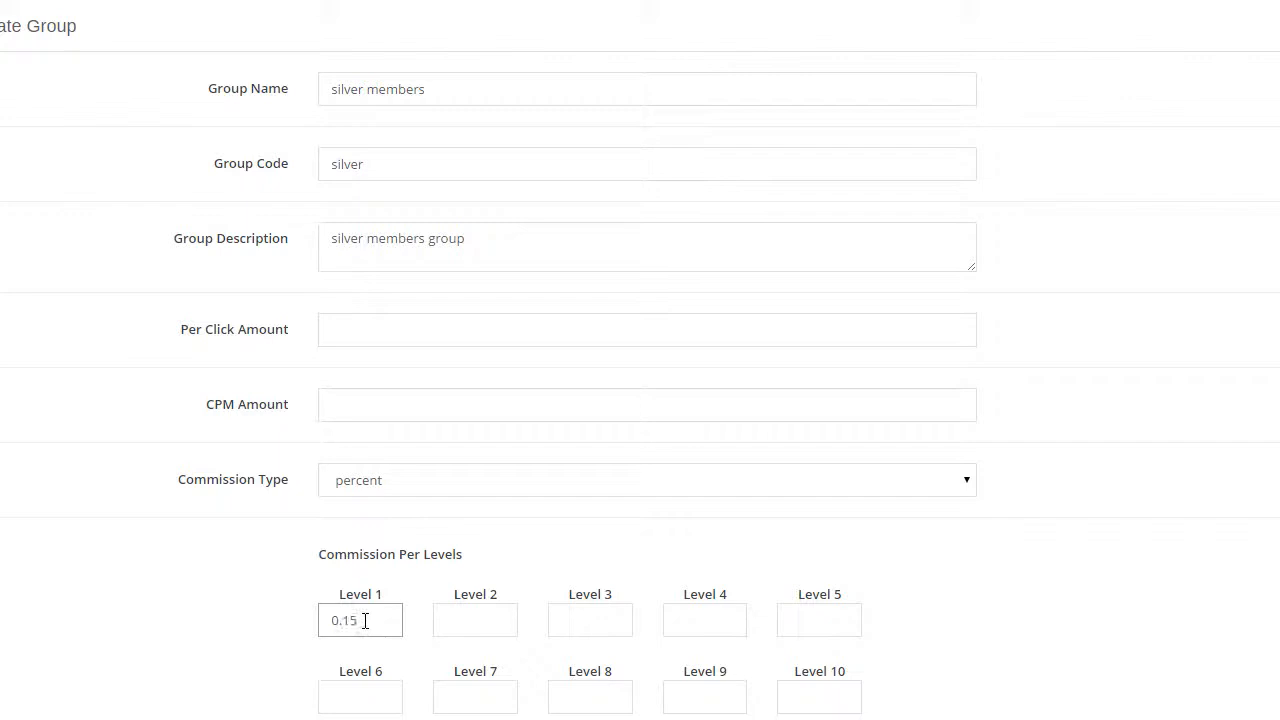
{"action": "type", "text": "0"}
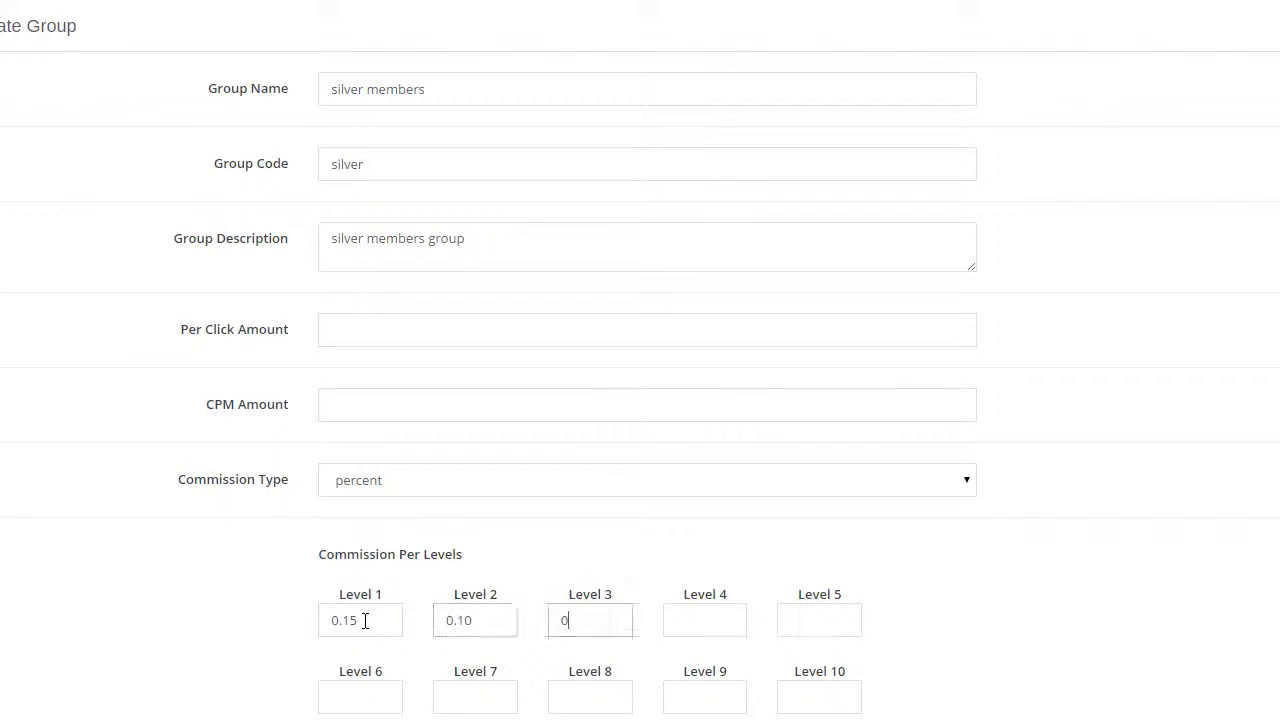
{"action": "type", "text": "0.05"}
{"action": "left_click", "coordinate": [818, 620]}
{"action": "type", "text": "0.01"}
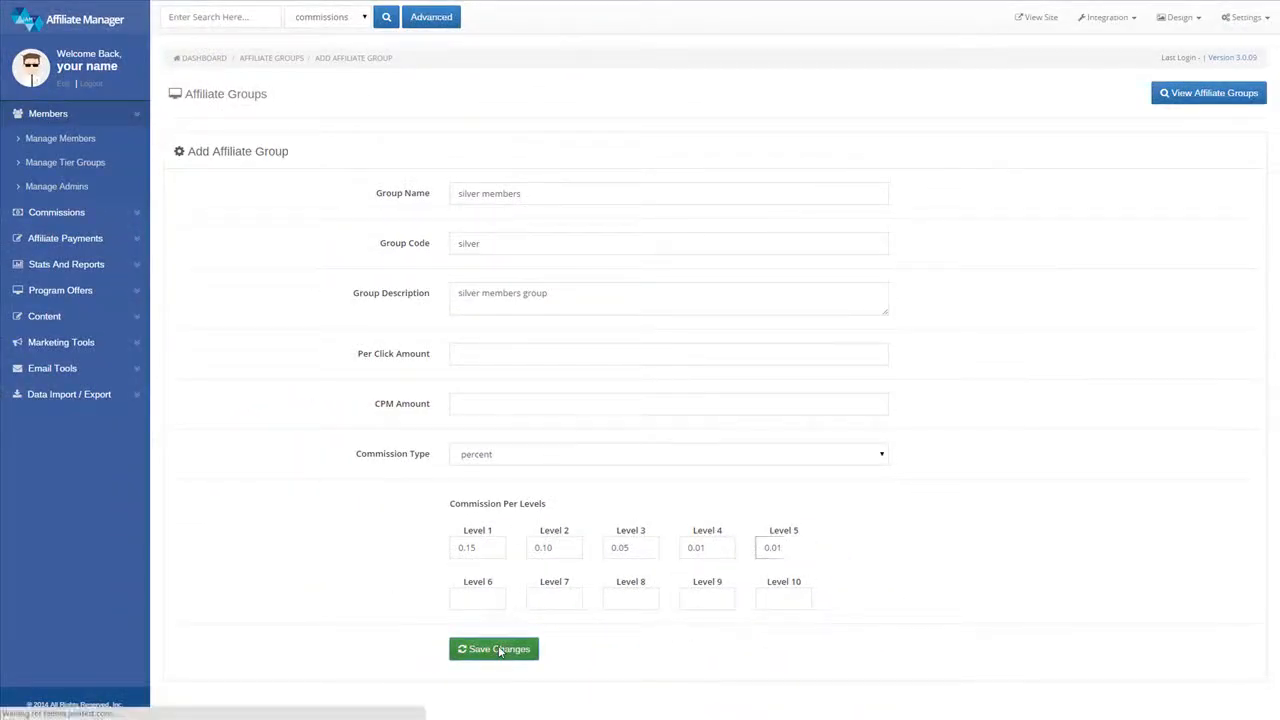
Step: Save the silver members group and return to the affiliate groups list
{"action": "left_click", "coordinate": [494, 648]}
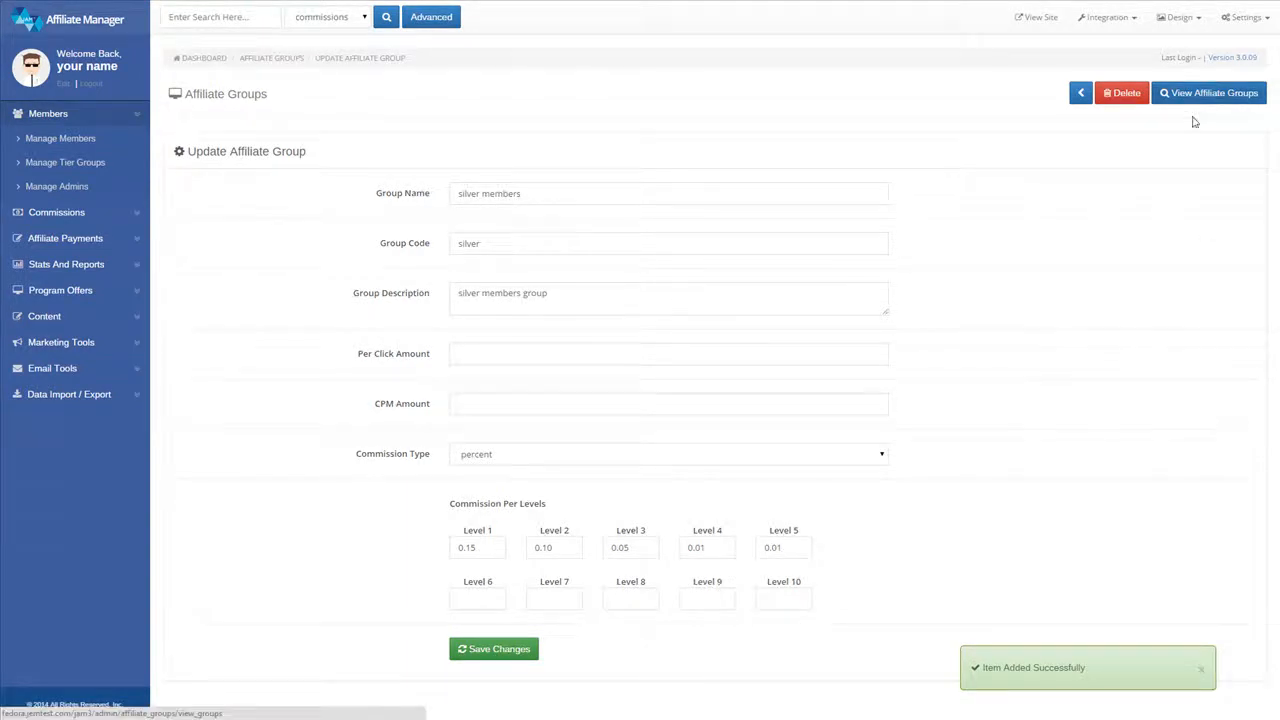
{"action": "left_click", "coordinate": [1208, 92]}
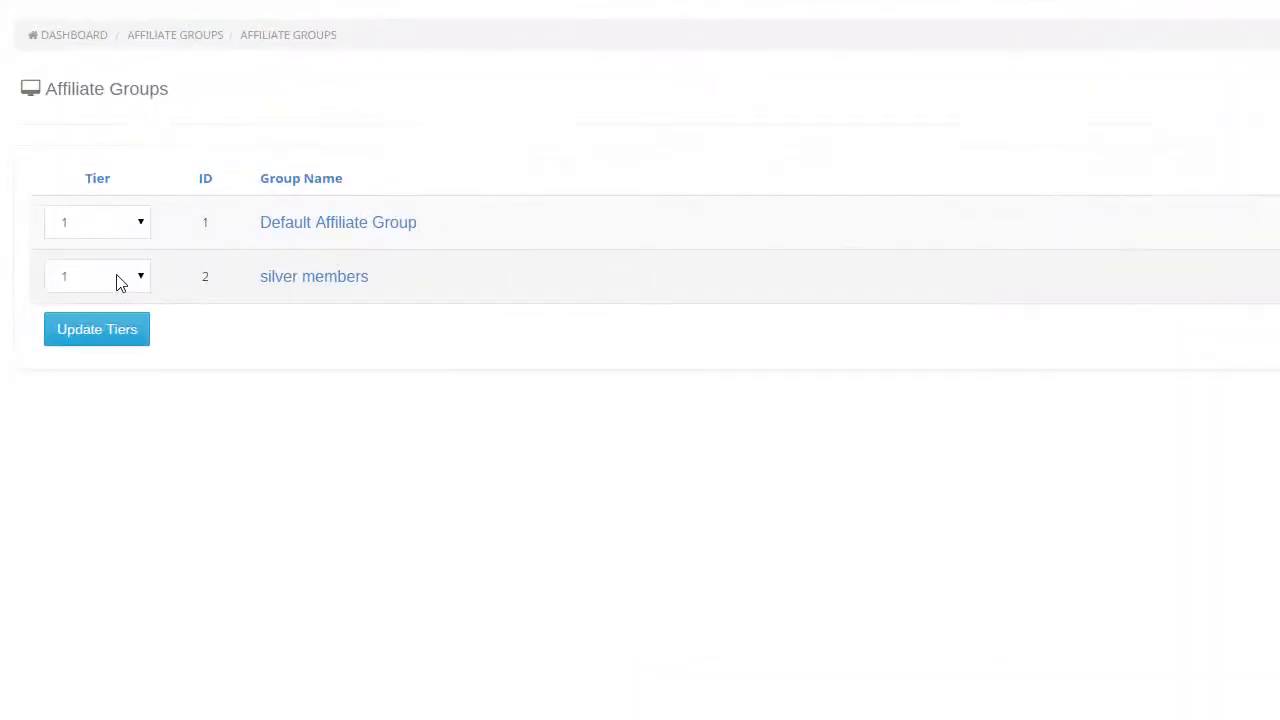
Step: Set silver members to tier 2, update the tiers, and show the Manage Members list
{"action": "left_click", "coordinate": [96, 276]}
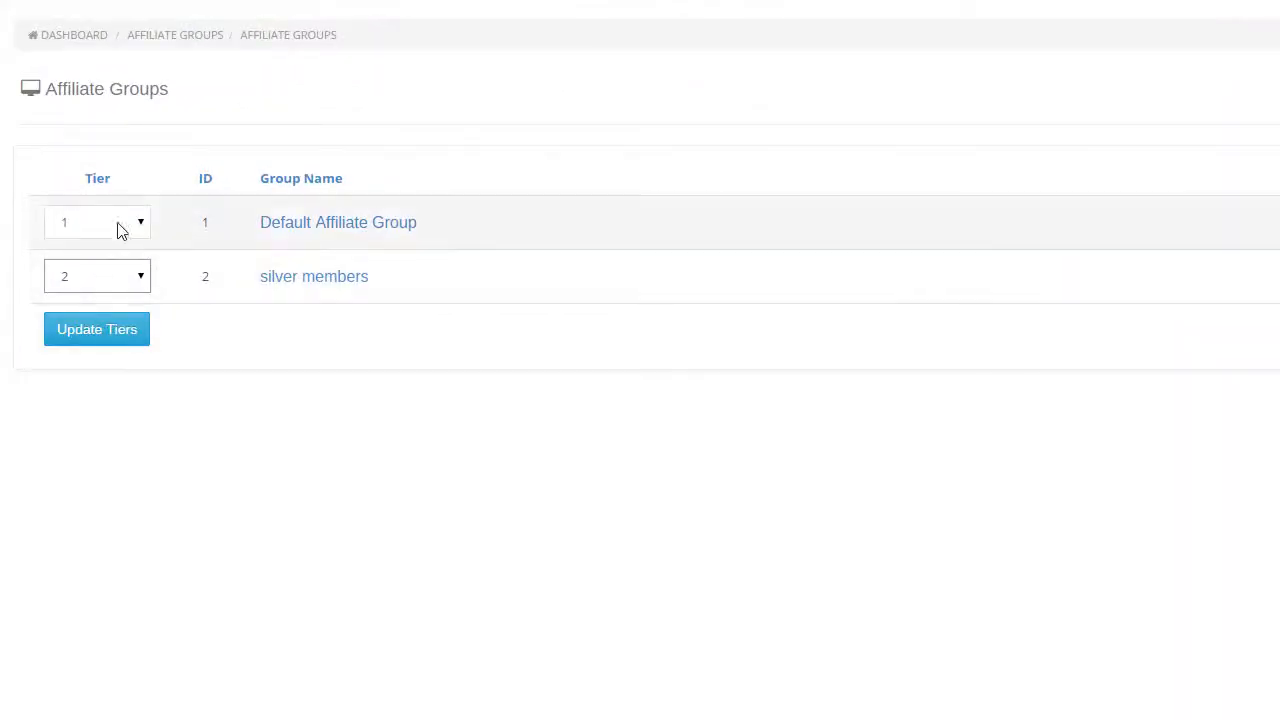
{"action": "mouse_move", "coordinate": [620, 472]}
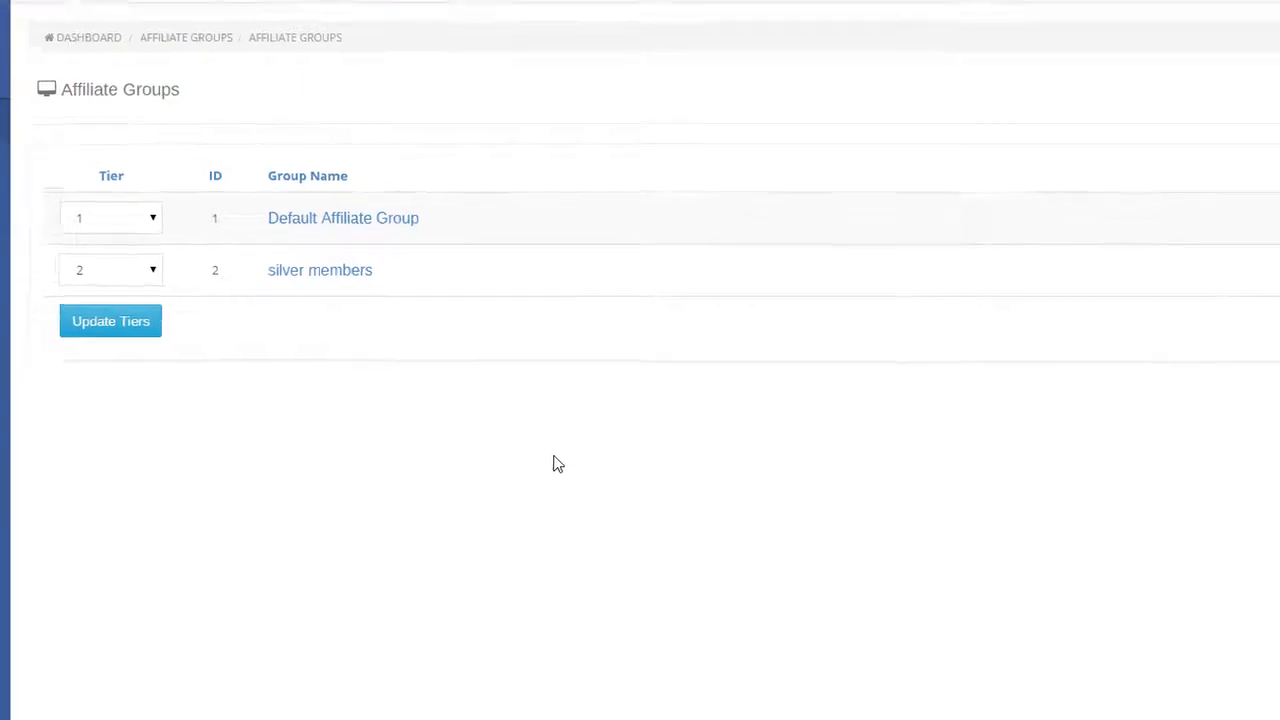
{"action": "left_click", "coordinate": [110, 320]}
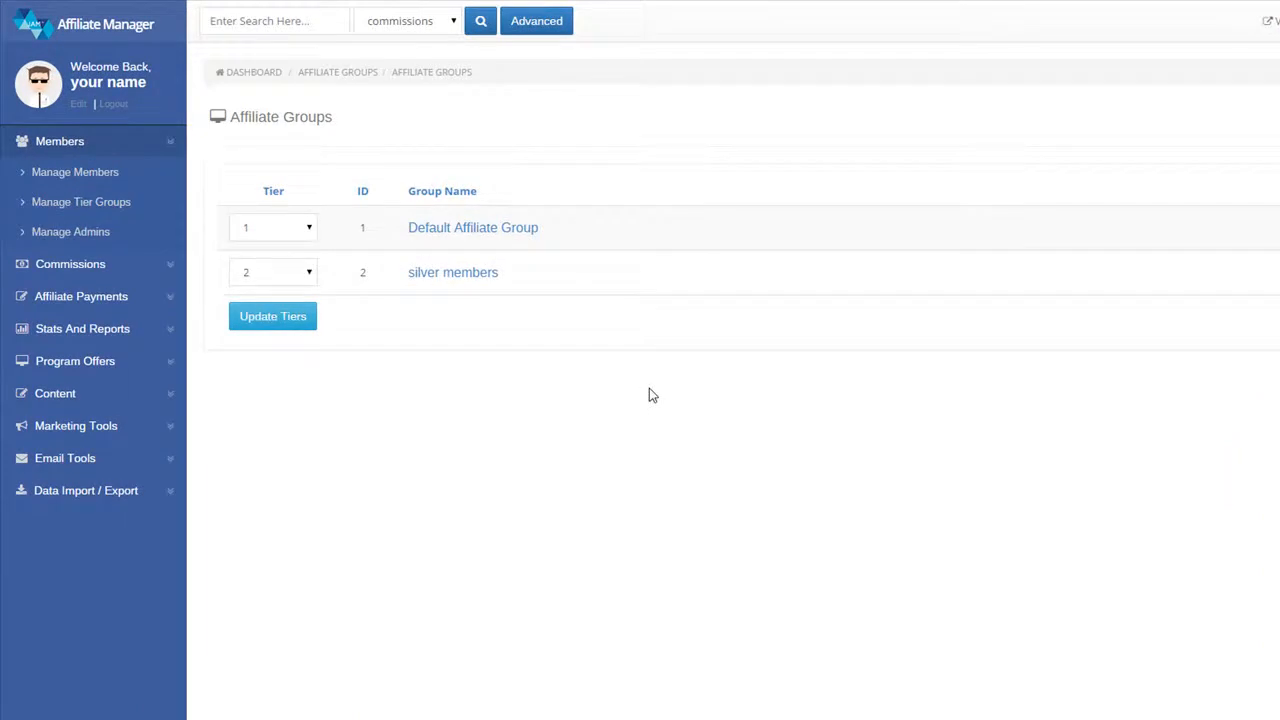
{"action": "mouse_move", "coordinate": [76, 172]}
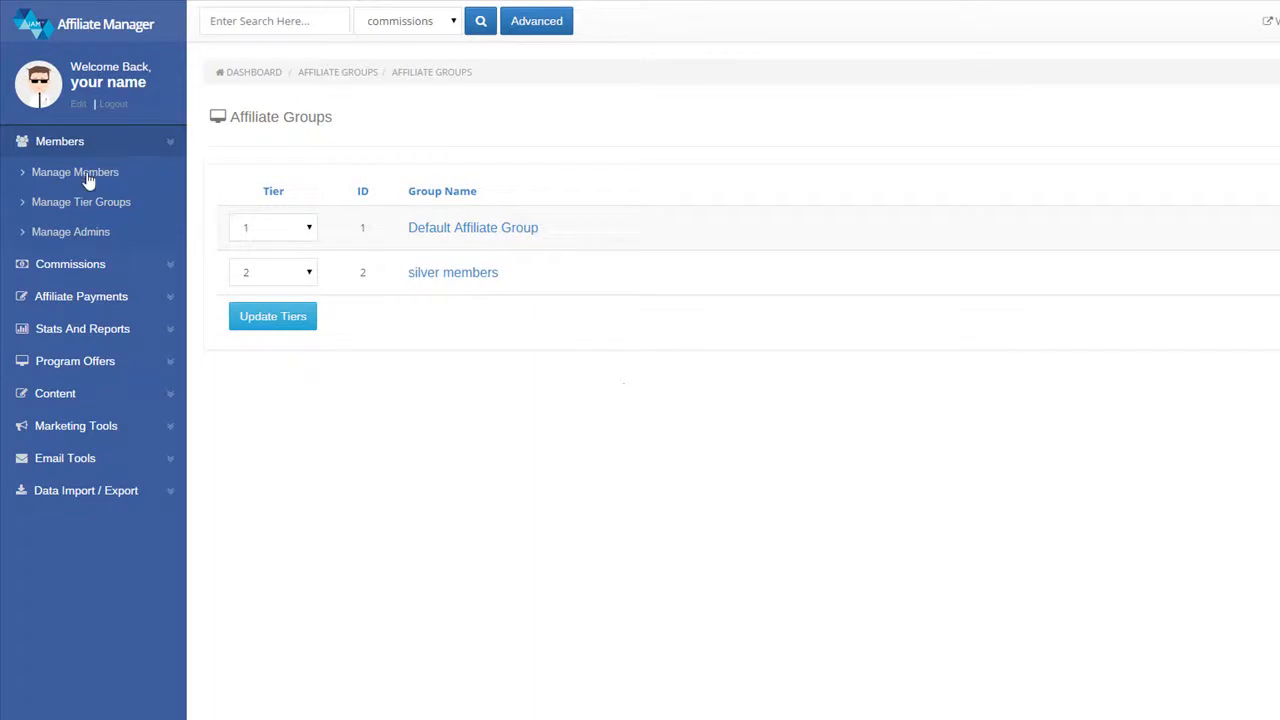
{"action": "left_click", "coordinate": [76, 172]}
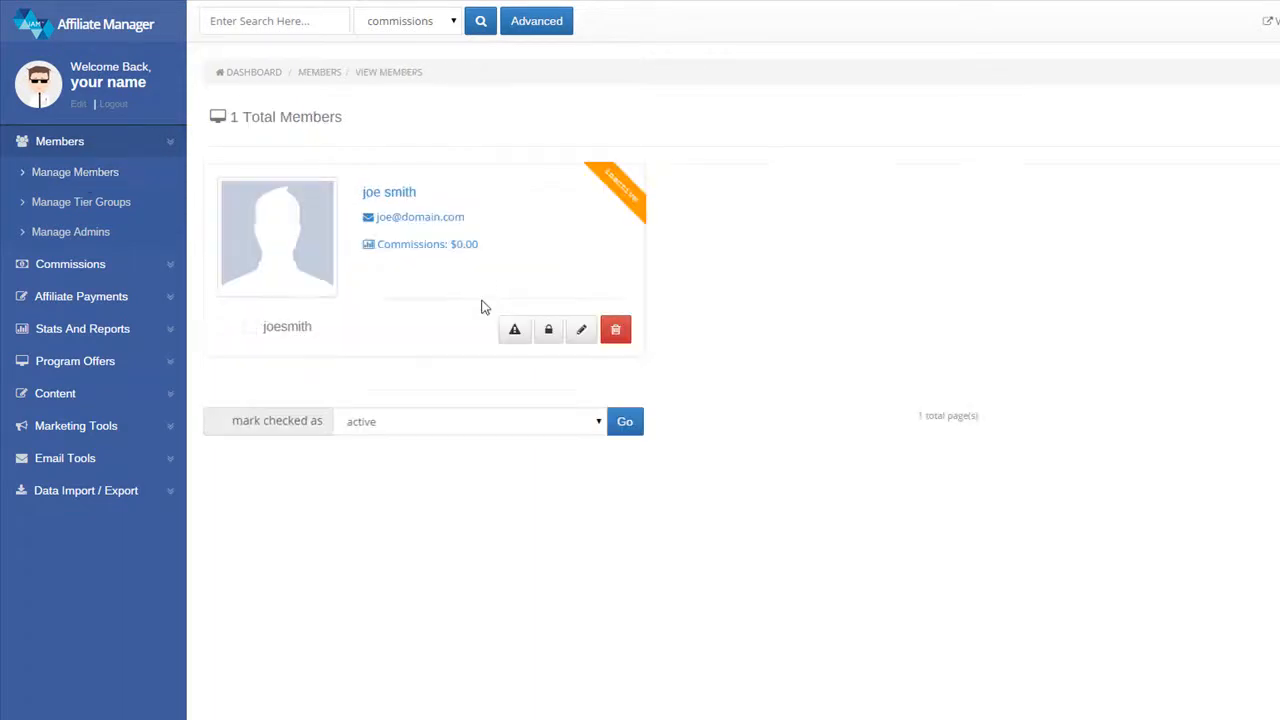